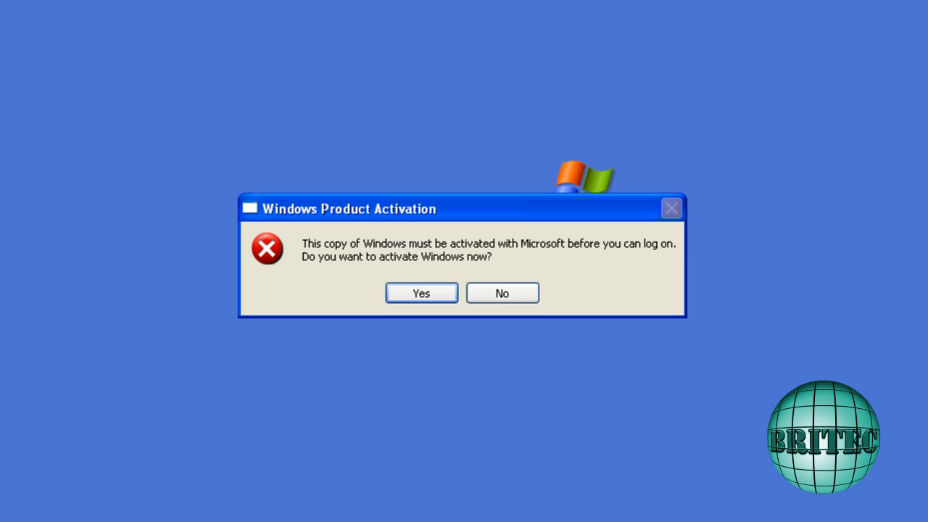
{"action": "mouse_move", "coordinate": [416, 248]}
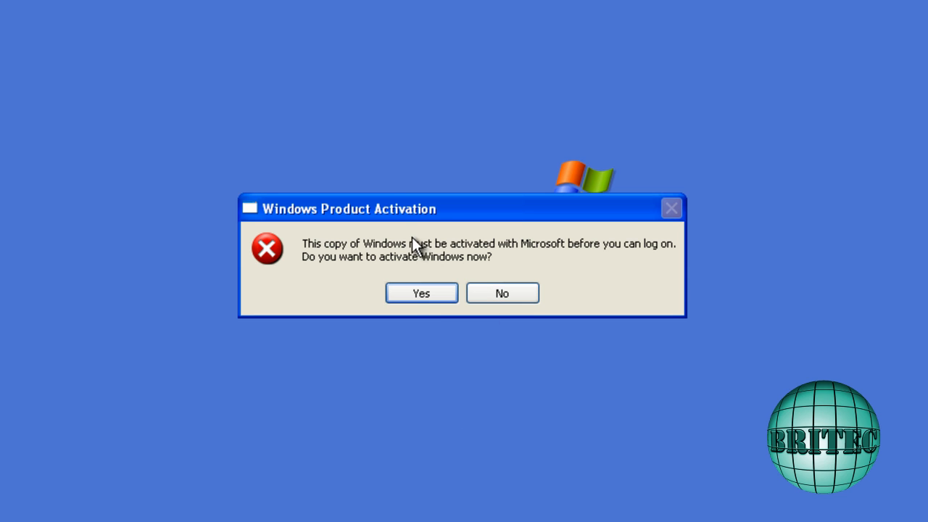
Dismiss the activation prompt by declining activation and logging off.
{"action": "left_click", "coordinate": [420, 293]}
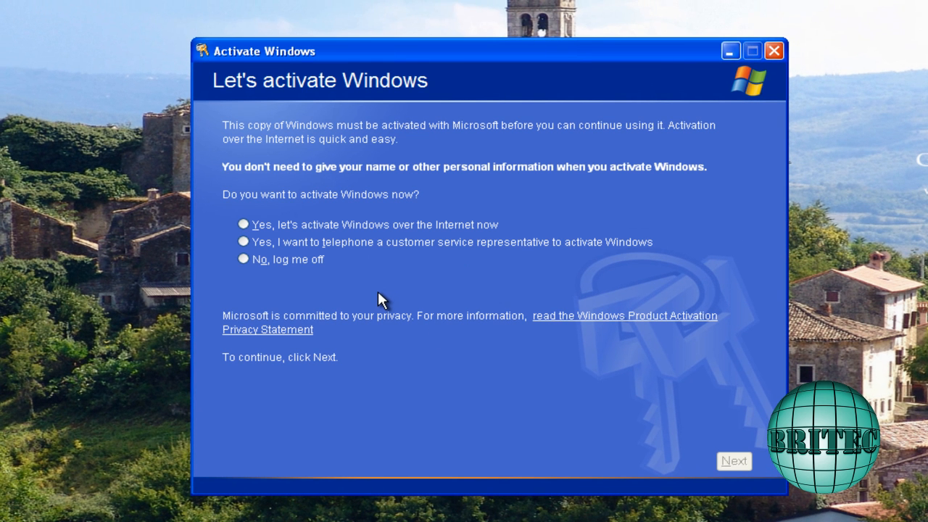
{"action": "mouse_move", "coordinate": [294, 278]}
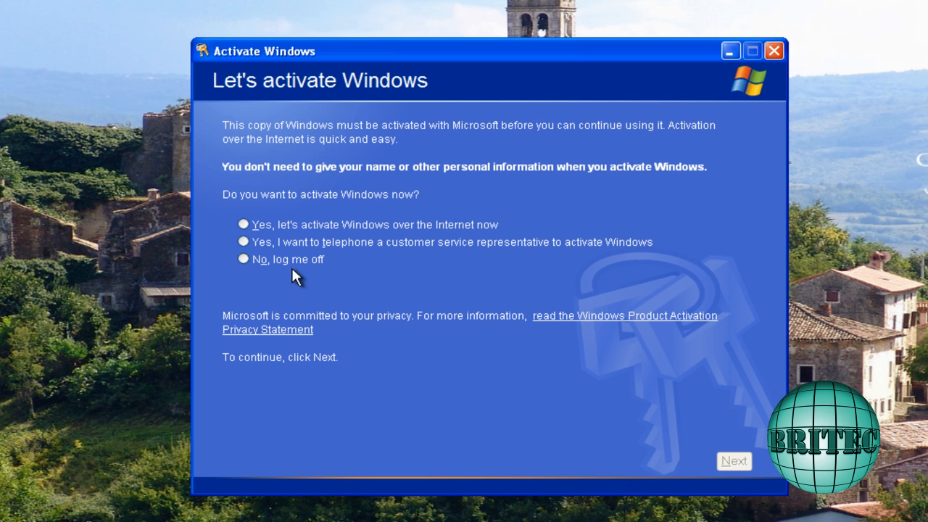
{"action": "left_click", "coordinate": [243, 259]}
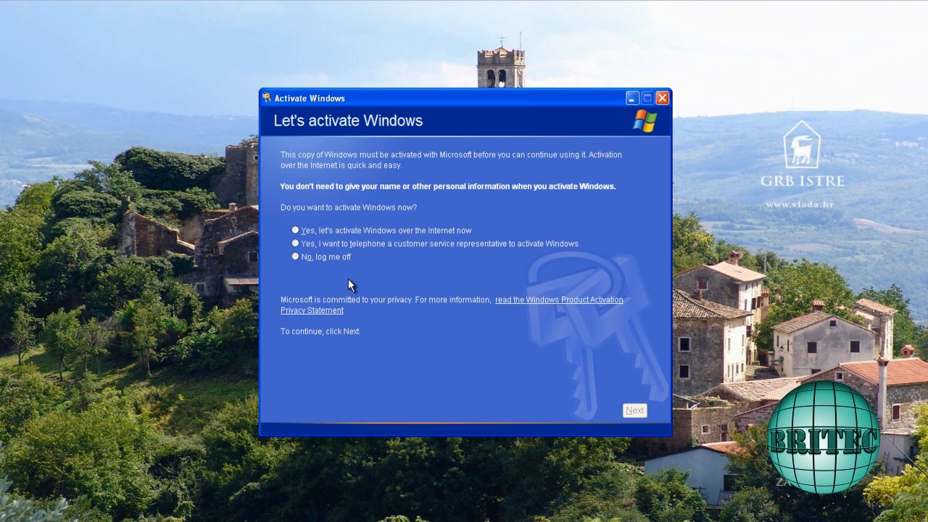
{"action": "mouse_move", "coordinate": [314, 270]}
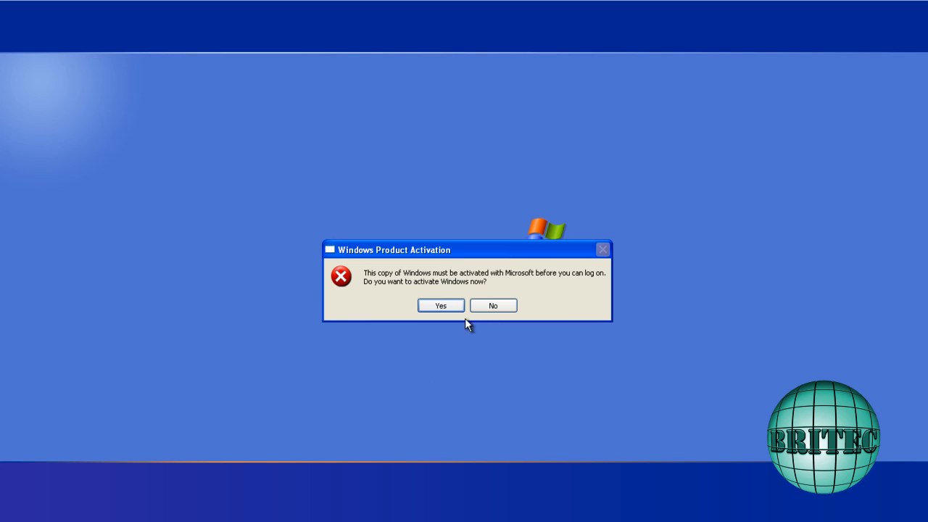
{"action": "mouse_move", "coordinate": [267, 332]}
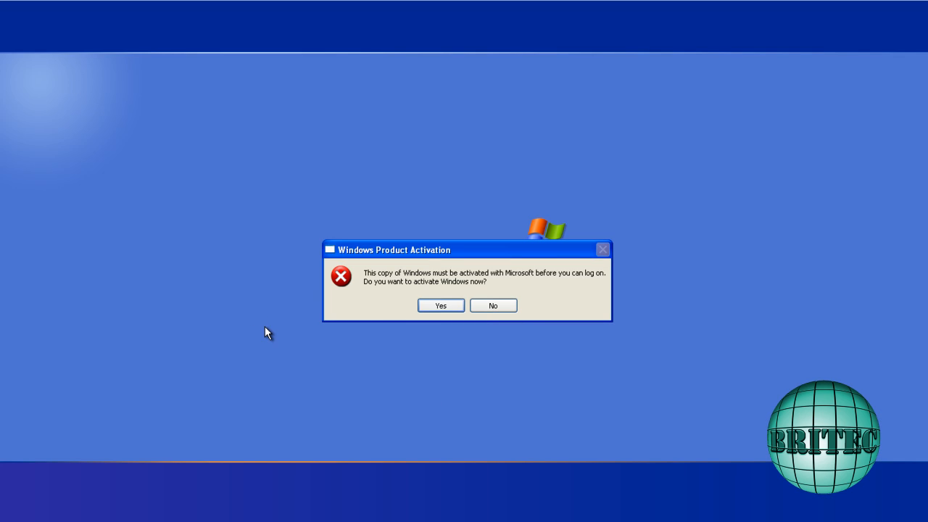
{"action": "mouse_move", "coordinate": [397, 367]}
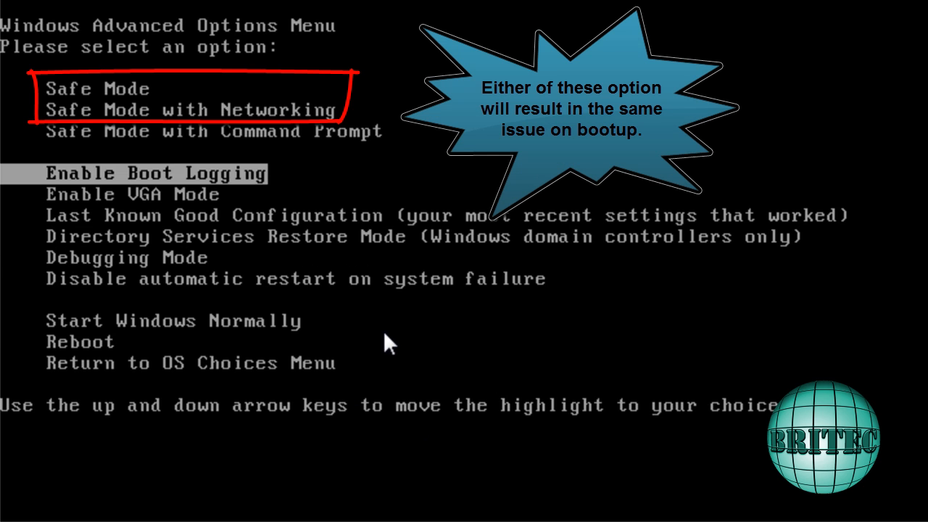
{"action": "key", "text": "Up"}
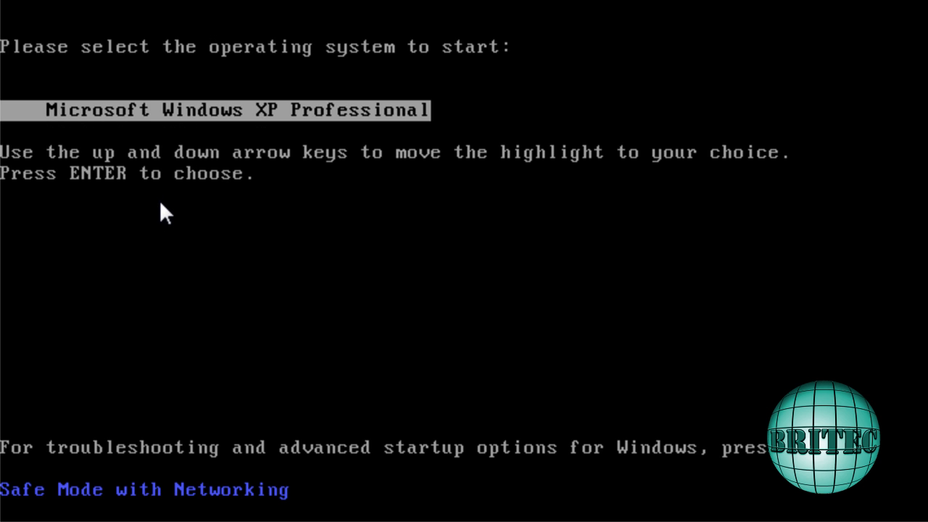
{"action": "key", "text": "enter"}
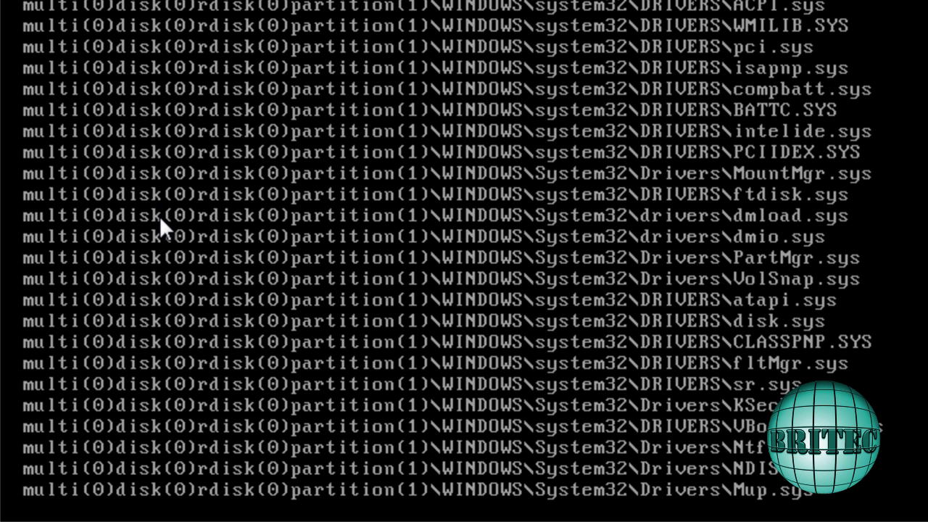
{"action": "mouse_move", "coordinate": [272, 475]}
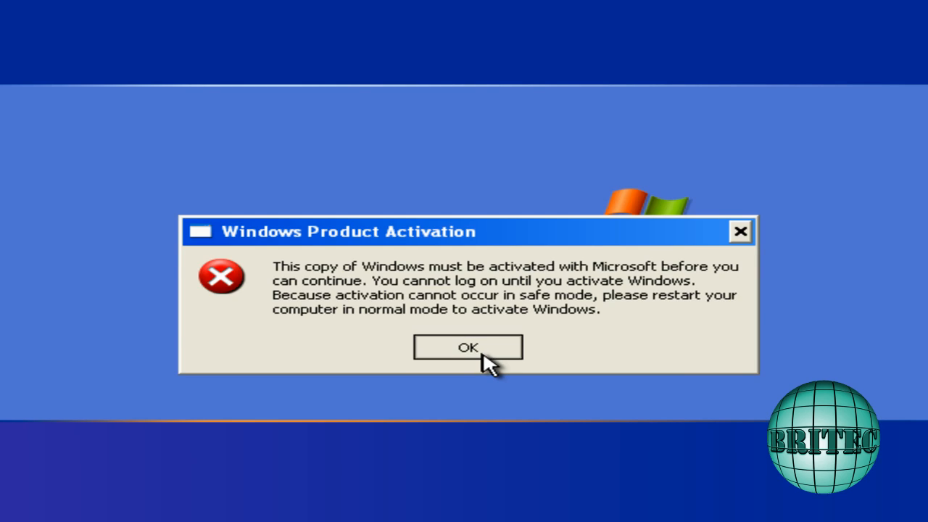
{"action": "mouse_move", "coordinate": [566, 319]}
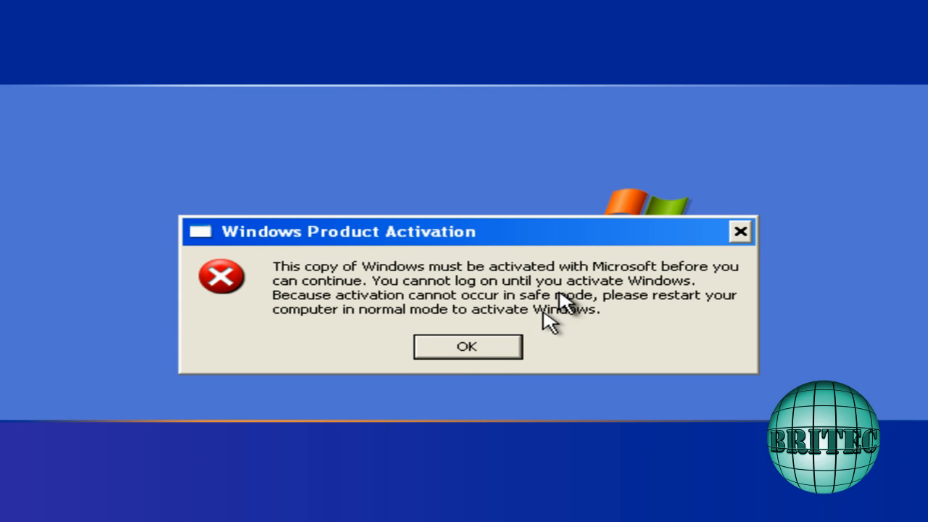
{"action": "mouse_move", "coordinate": [521, 419]}
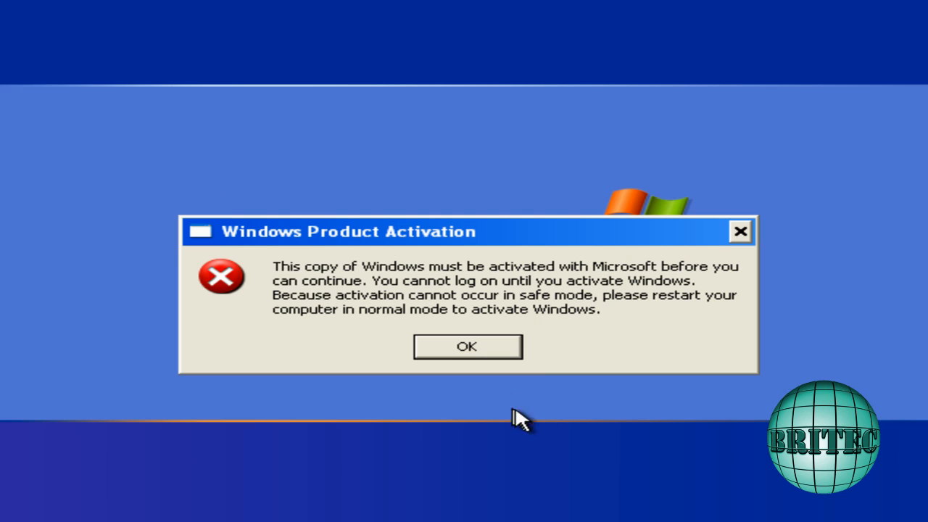
{"action": "mouse_move", "coordinate": [522, 482]}
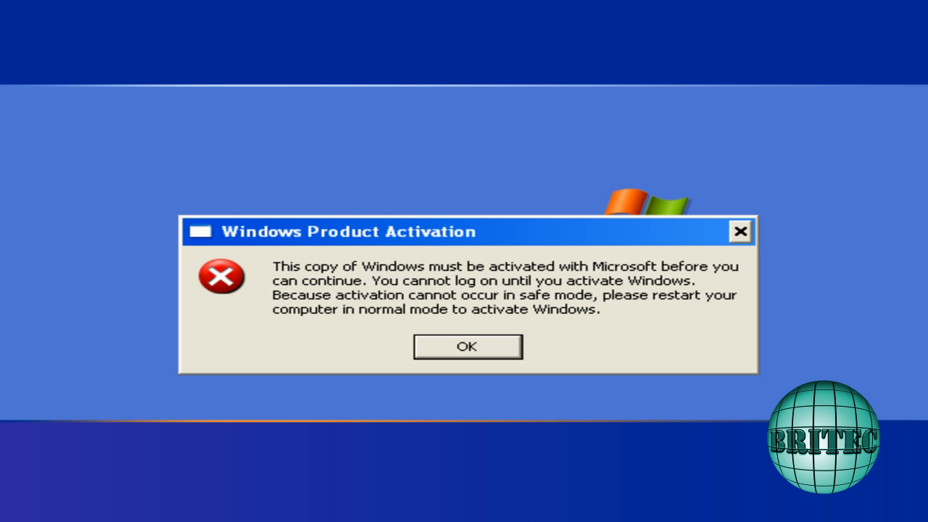
{"action": "left_click", "coordinate": [467, 347]}
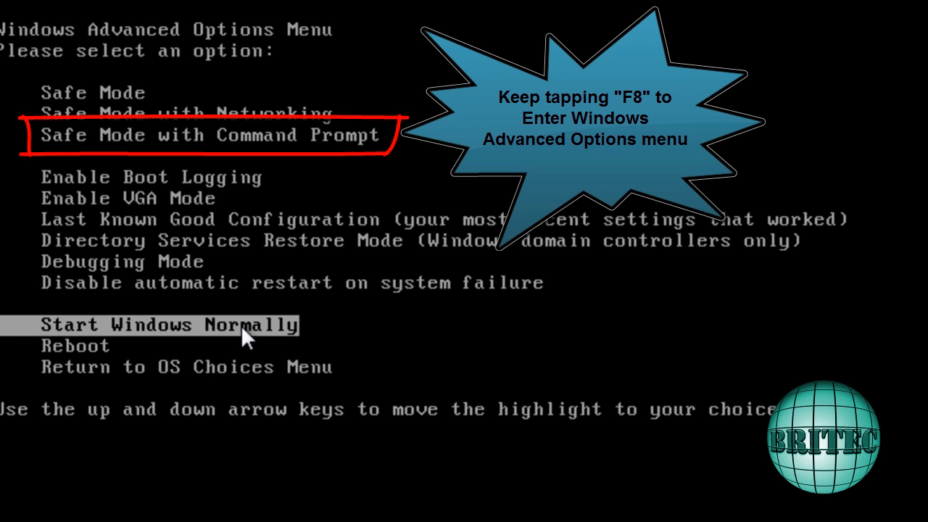
Boot Windows XP Professional in Safe Mode with Command Prompt.
{"action": "key", "text": "up"}
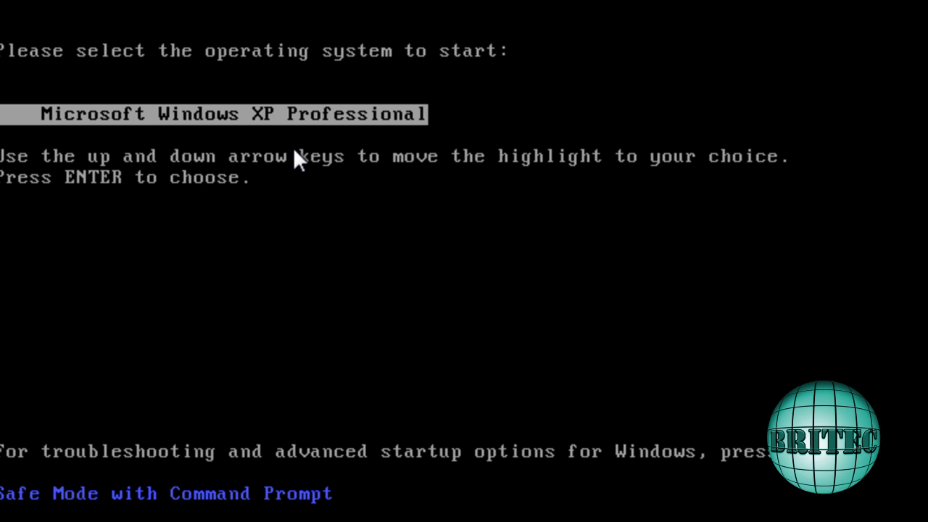
{"action": "key", "text": "enter"}
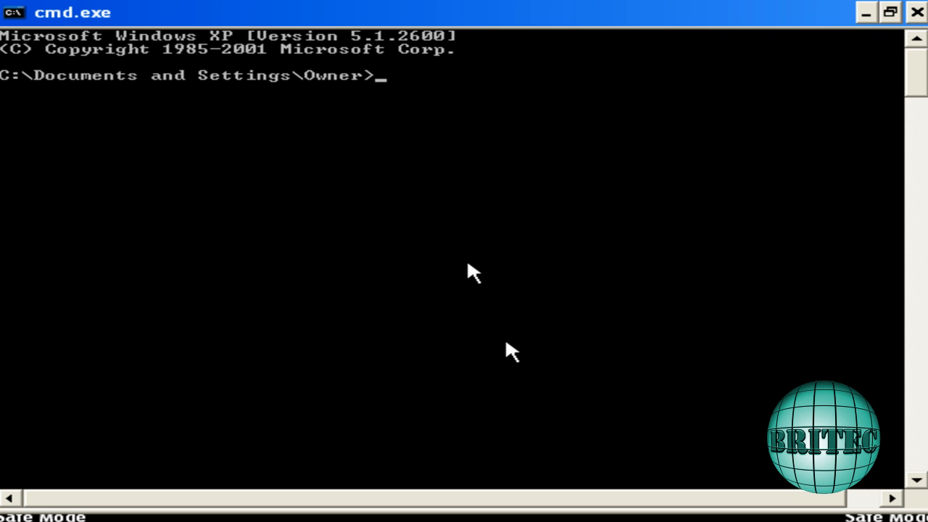
{"action": "mouse_move", "coordinate": [533, 124]}
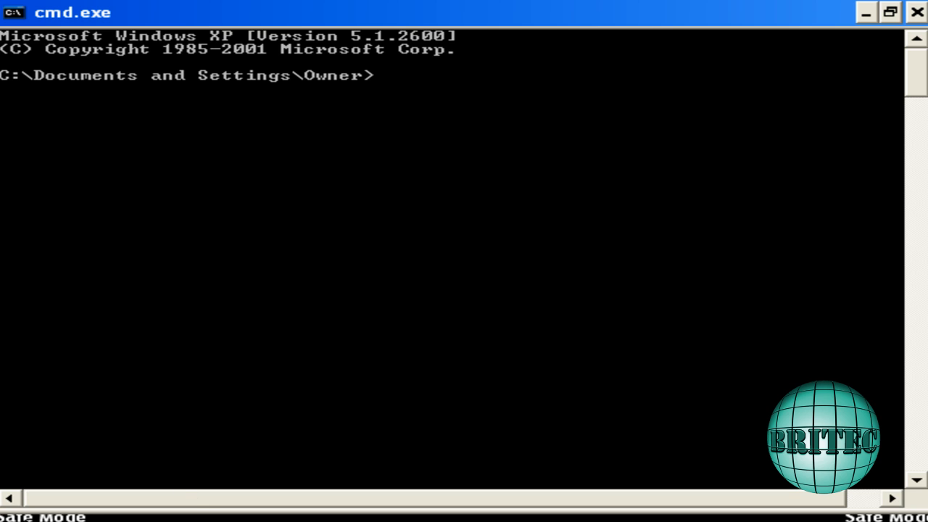
{"action": "mouse_move", "coordinate": [573, 141]}
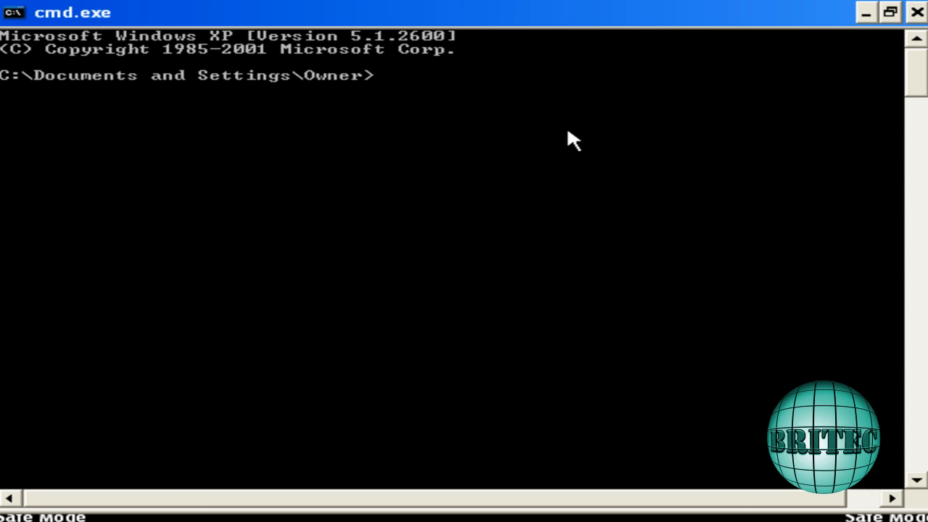
Run explorer.exe from the command prompt and continue working in safe mode.
{"action": "type", "text": "explorer"}
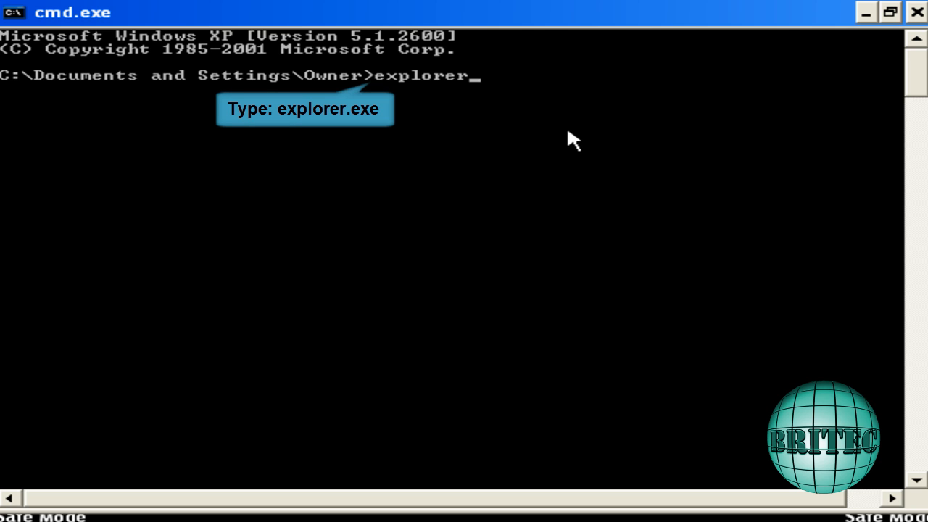
{"action": "type", "text": ".exe"}
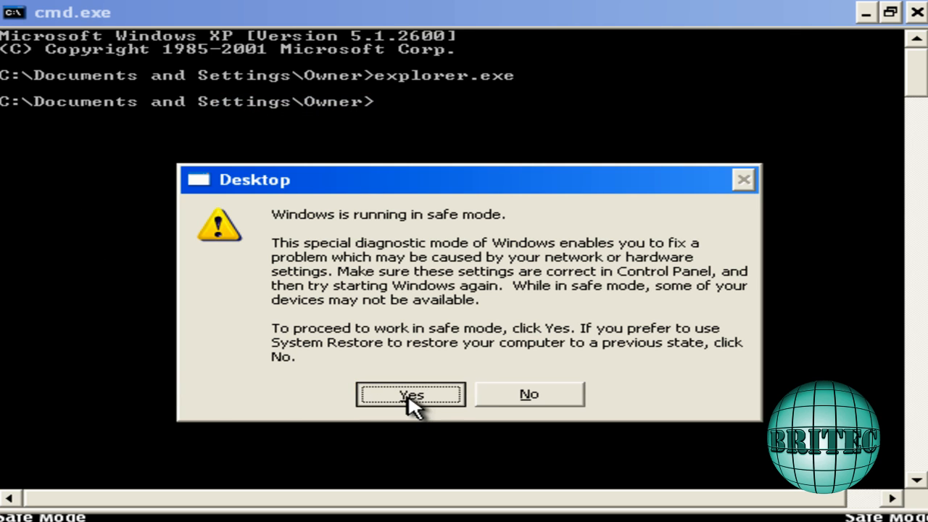
{"action": "left_click", "coordinate": [411, 395]}
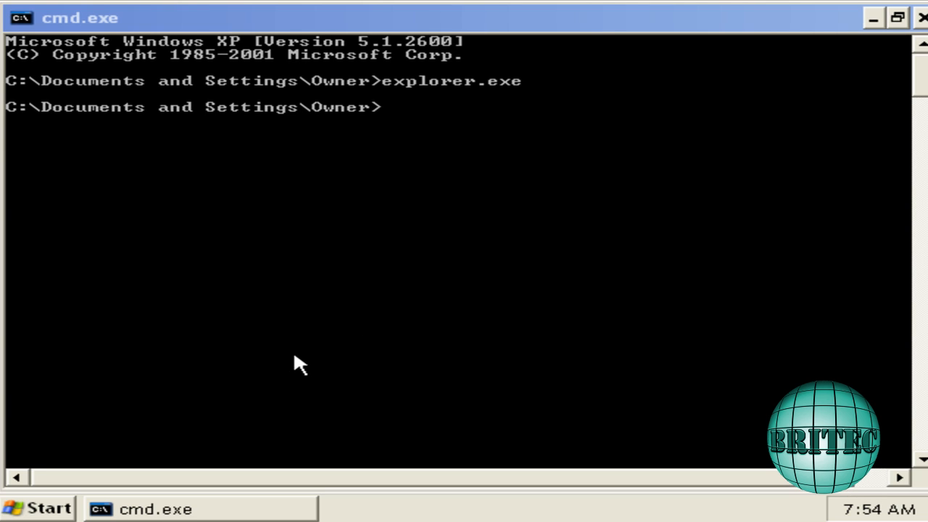
{"action": "mouse_move", "coordinate": [363, 511]}
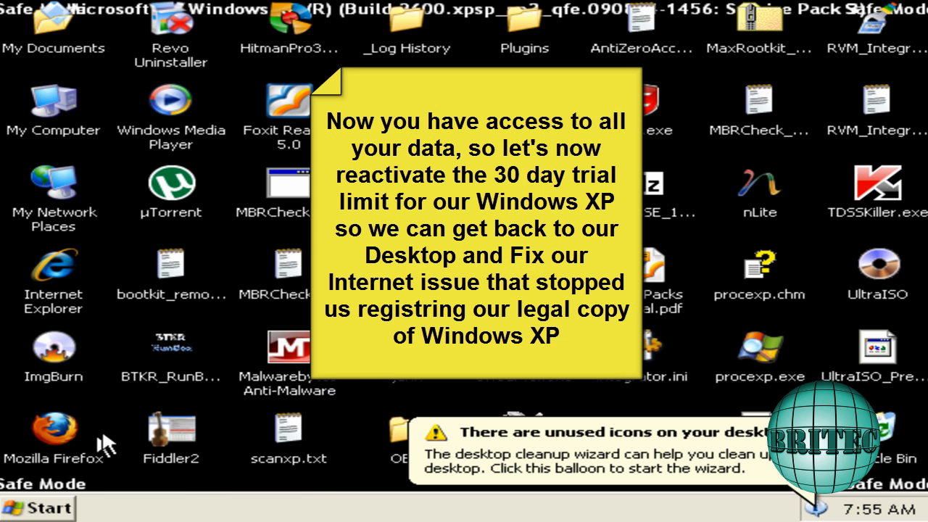
Open the Run dialog from the Start menu.
{"action": "left_click", "coordinate": [36, 506]}
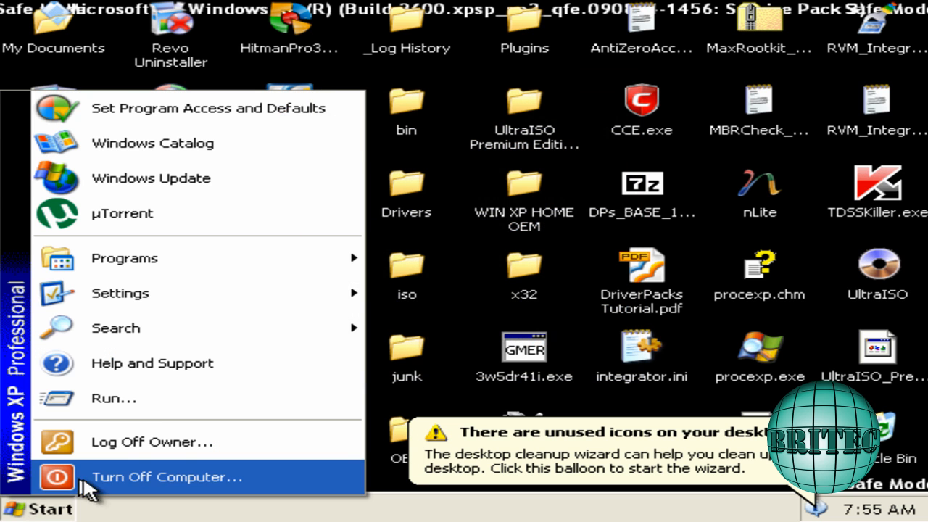
{"action": "mouse_move", "coordinate": [114, 398]}
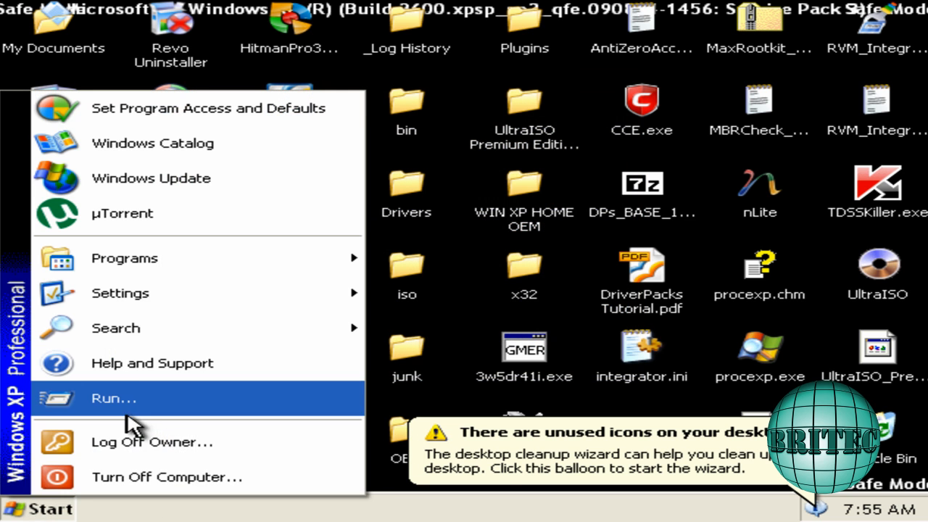
{"action": "left_click", "coordinate": [114, 398]}
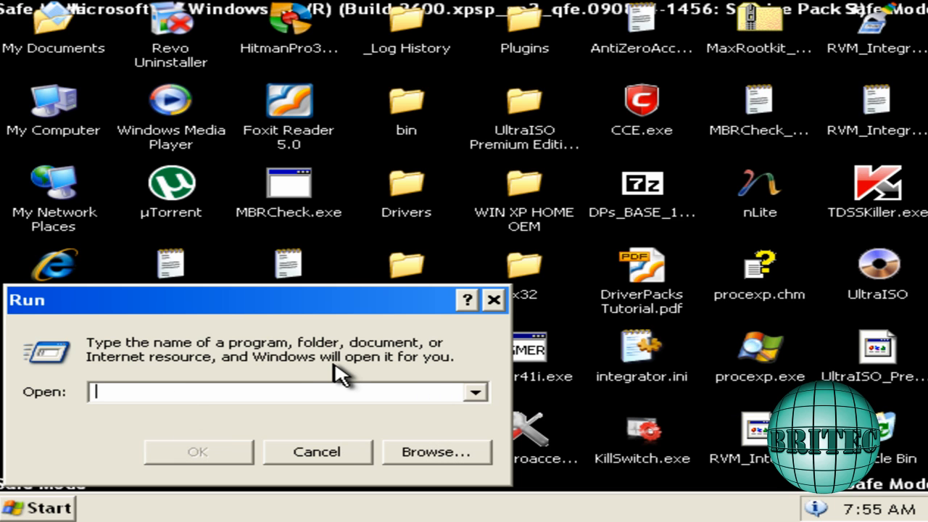
Enter 'rundll32.exe syssetup,SetupOobeBnk' in the Run box.
{"action": "type", "text": "rundll32."}
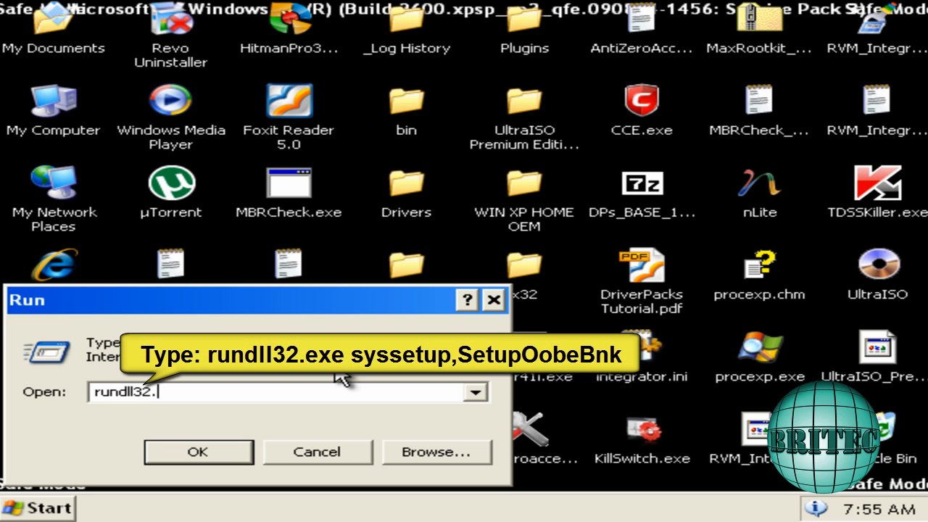
{"action": "type", "text": "exe"}
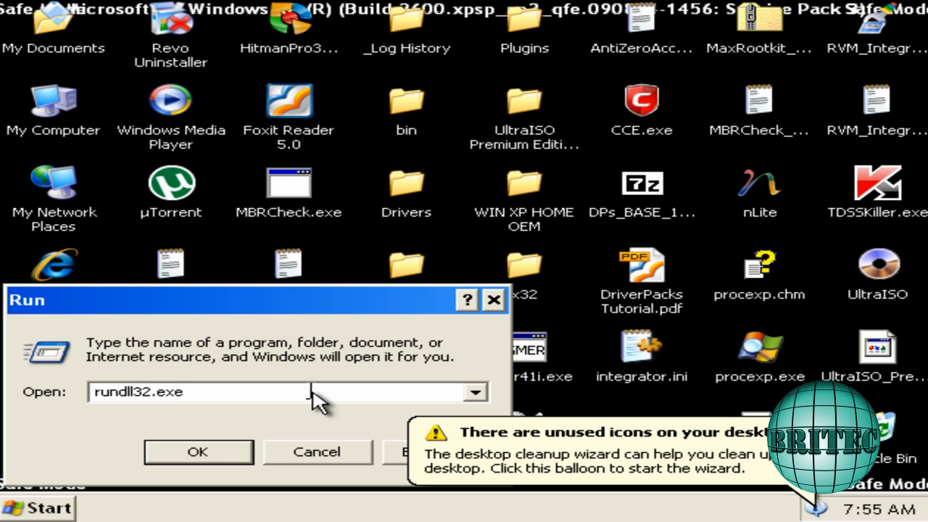
{"action": "mouse_move", "coordinate": [312, 401]}
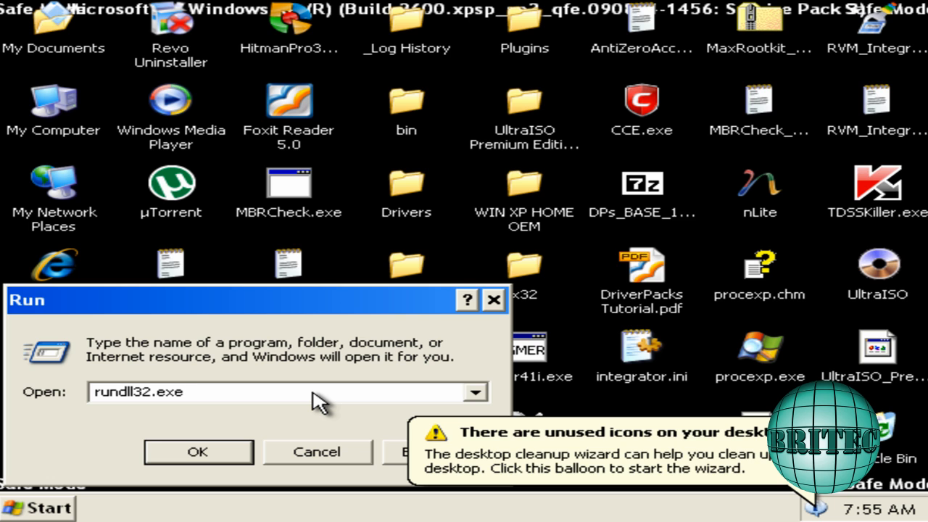
{"action": "type", "text": "syssetup,"}
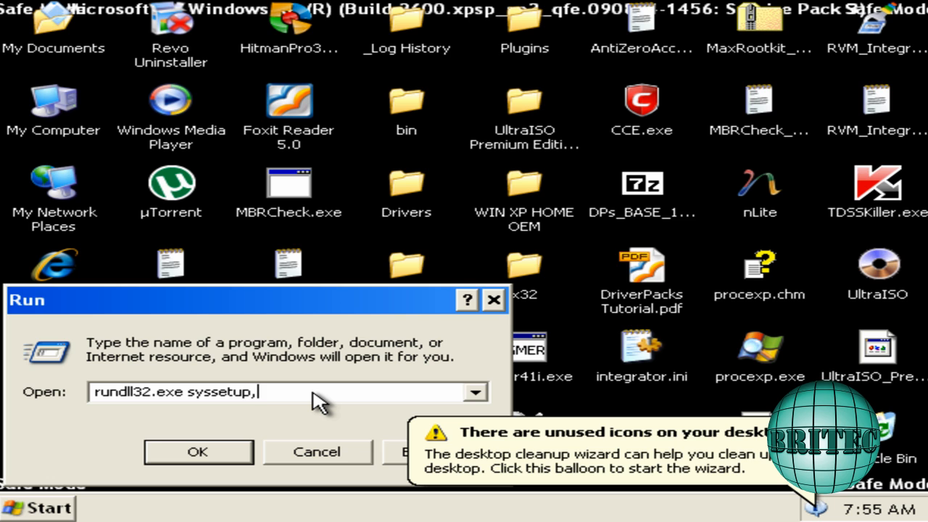
{"action": "type", "text": "S"}
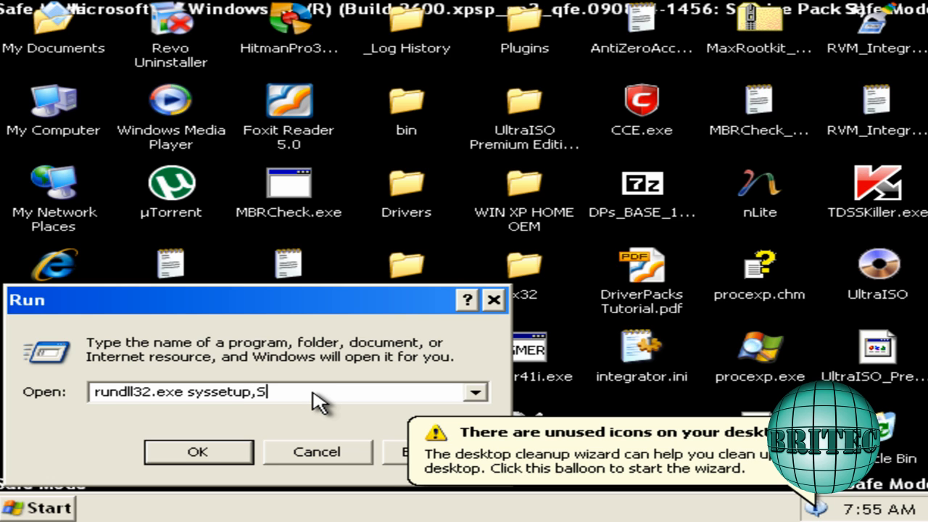
{"action": "type", "text": "et"}
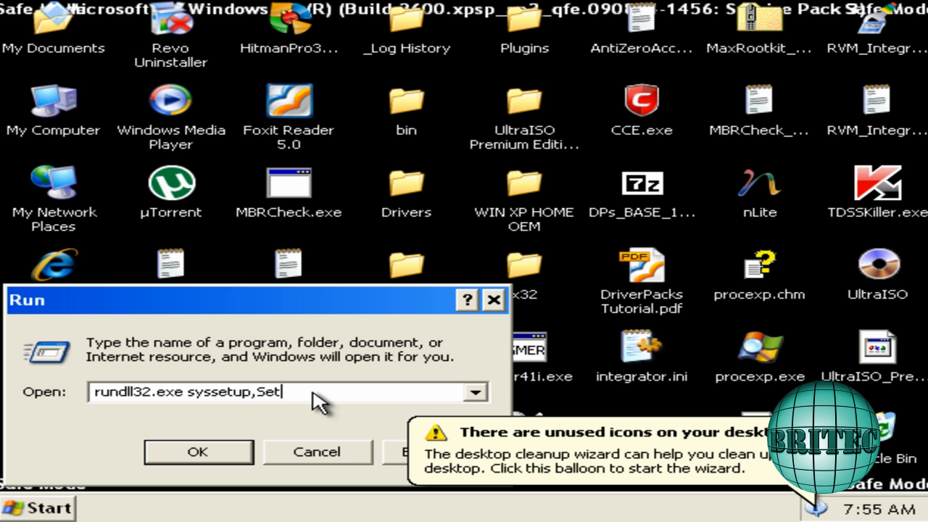
{"action": "type", "text": "up"}
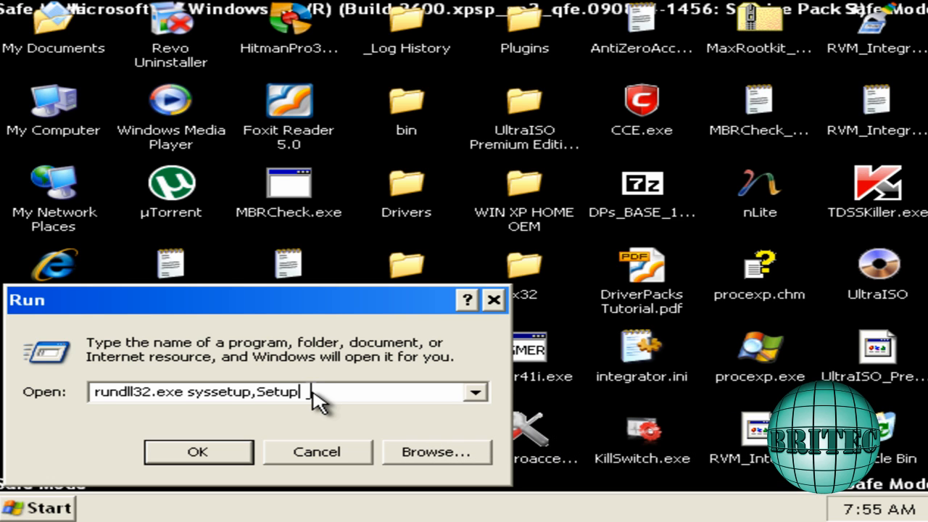
{"action": "type", "text": "O"}
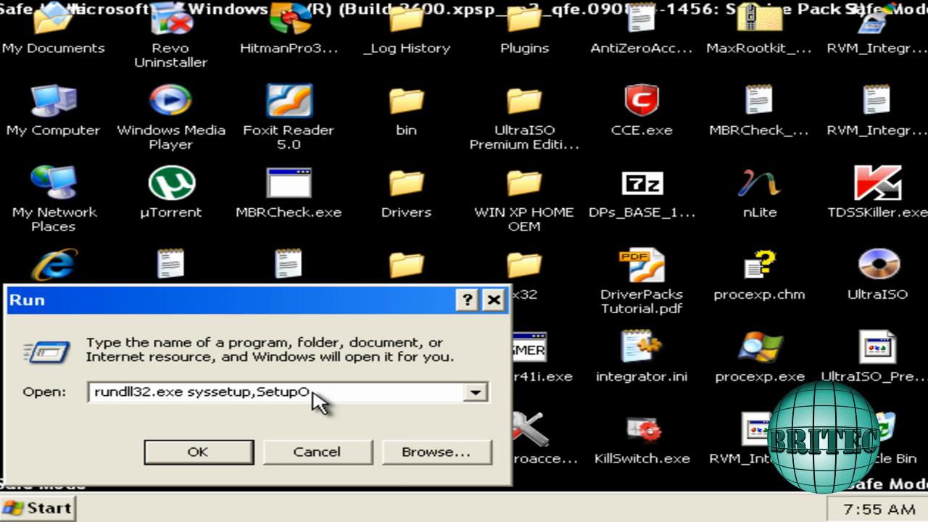
{"action": "type", "text": "e"}
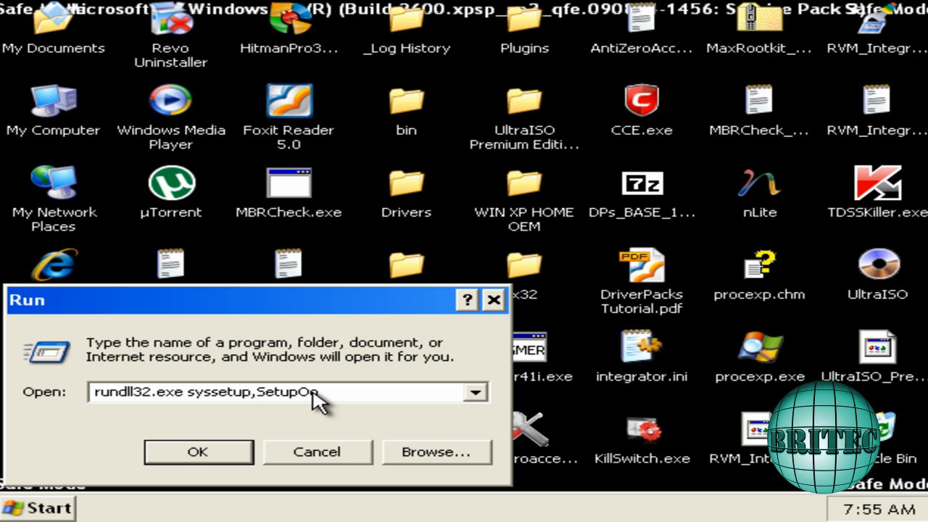
{"action": "type", "text": "be"}
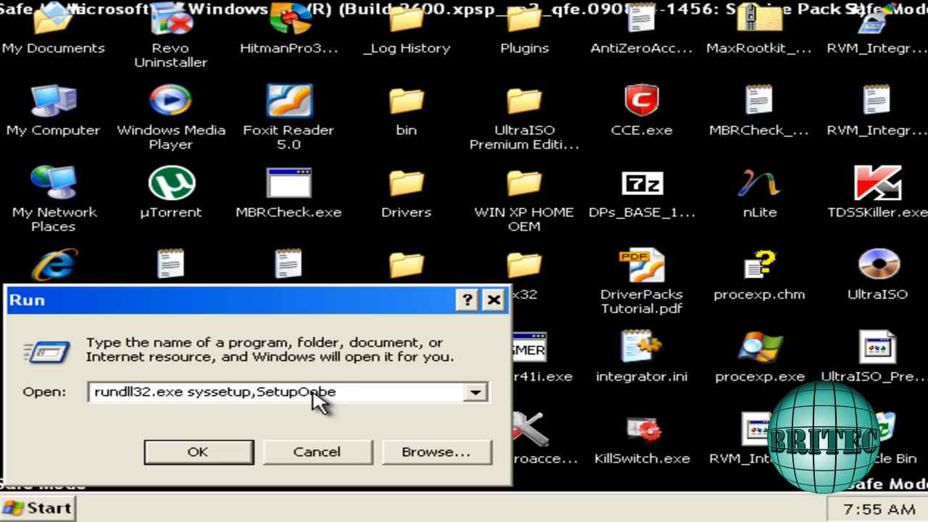
{"action": "type", "text": "B"}
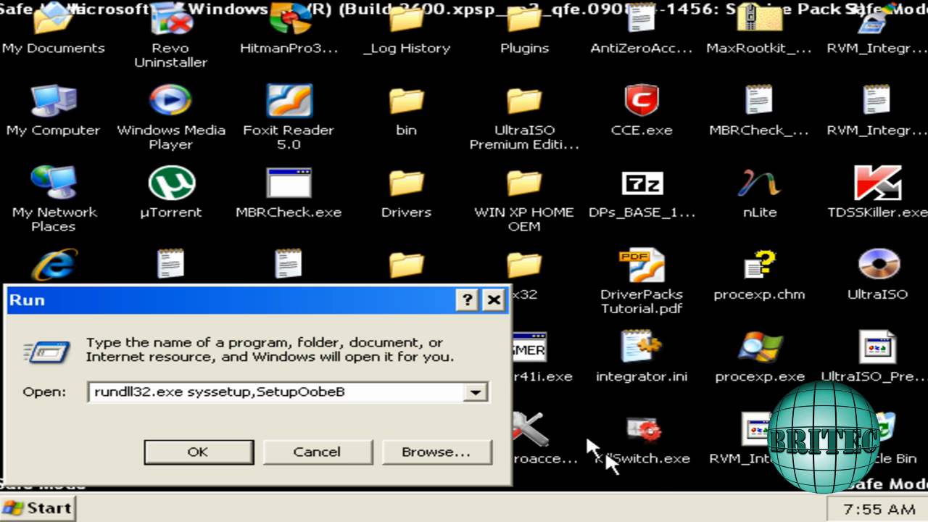
{"action": "type", "text": "nk"}
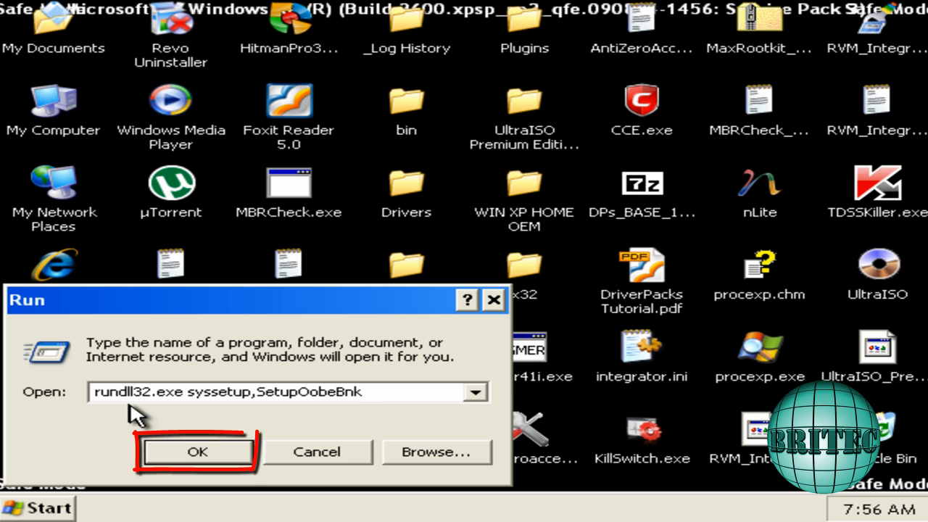
{"action": "mouse_move", "coordinate": [393, 401]}
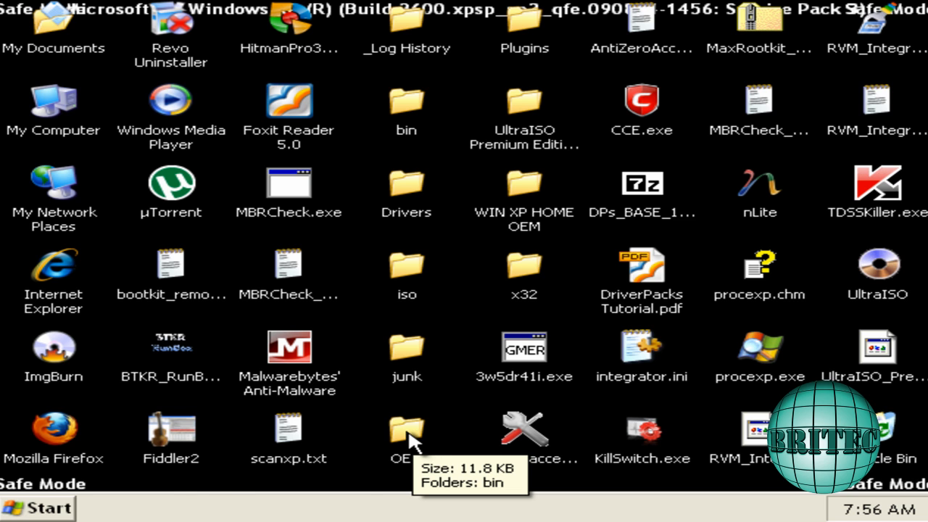
Restart the computer via Start > Turn Off Computer > Restart.
{"action": "left_click", "coordinate": [37, 507]}
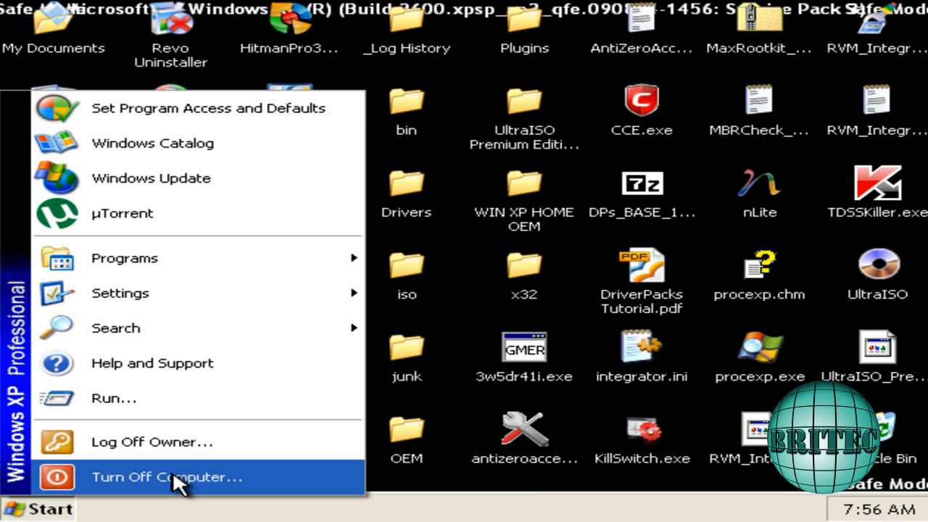
{"action": "left_click", "coordinate": [166, 477]}
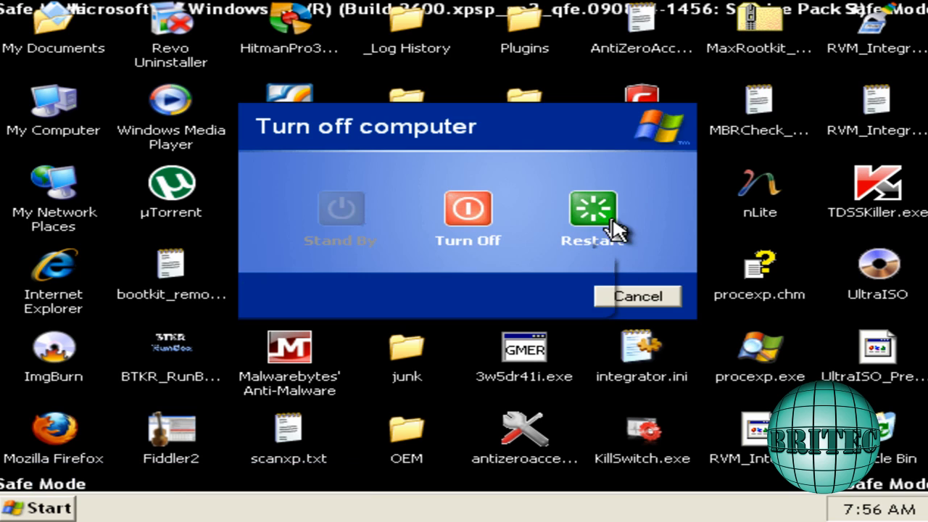
{"action": "left_click", "coordinate": [467, 210]}
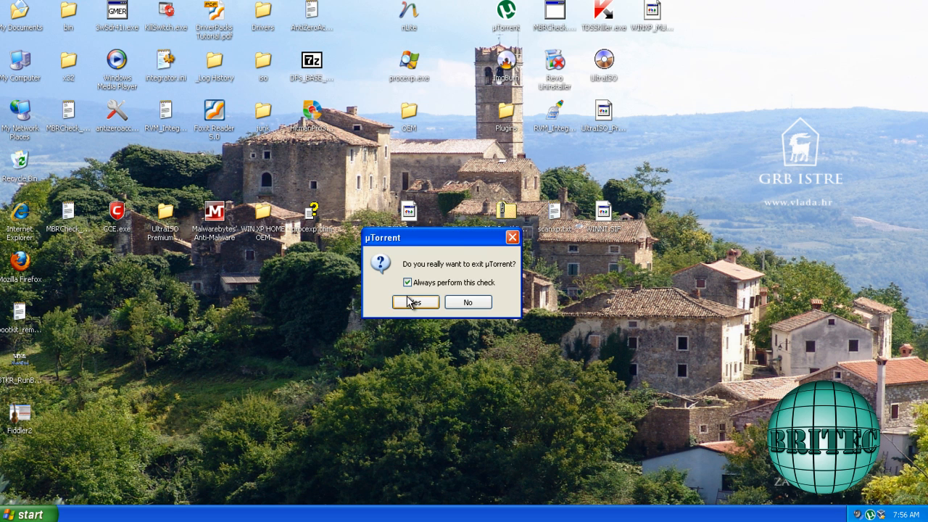
Confirm exiting µTorrent with Yes.
{"action": "left_click", "coordinate": [416, 302]}
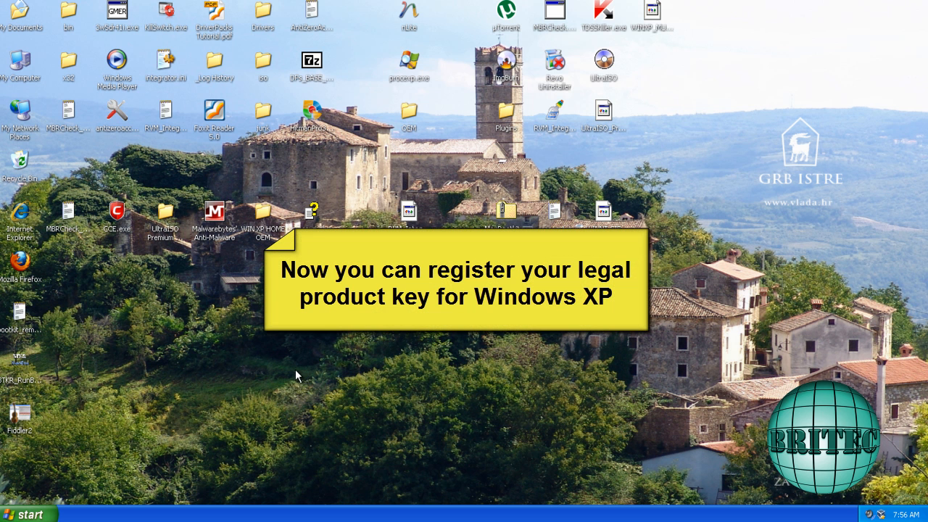
{"action": "mouse_move", "coordinate": [338, 383]}
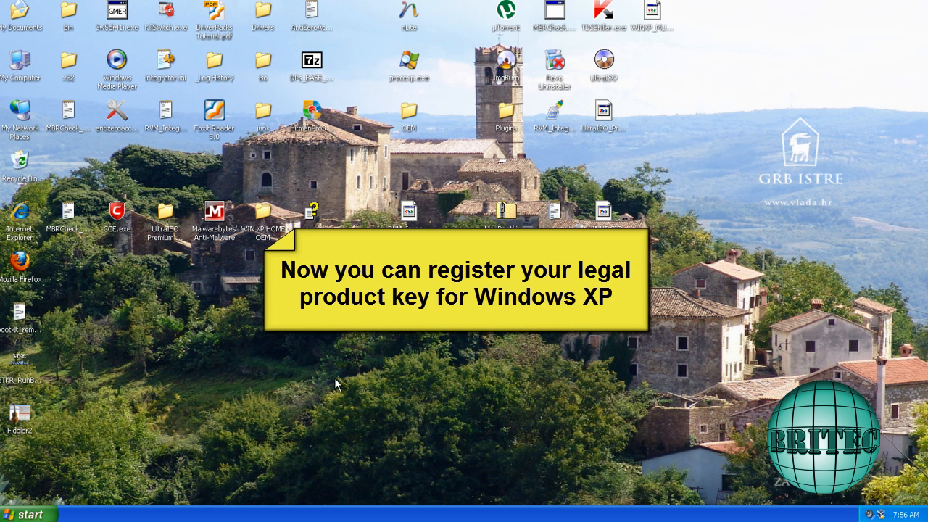
{"action": "mouse_move", "coordinate": [232, 433]}
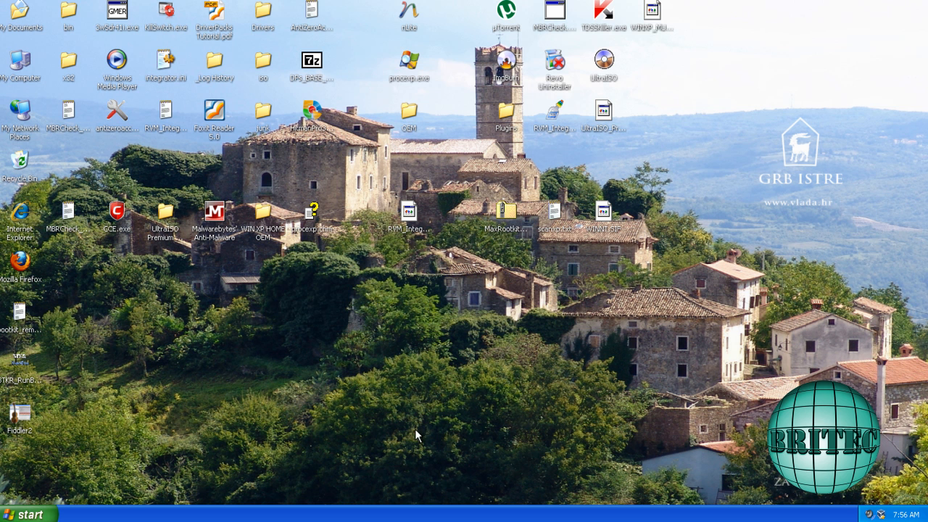
{"action": "mouse_move", "coordinate": [452, 386]}
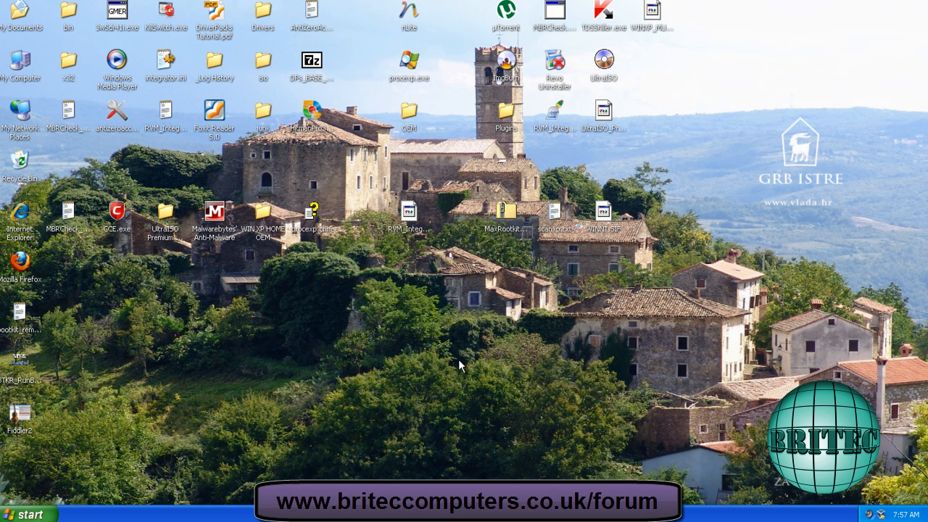
{"action": "mouse_move", "coordinate": [385, 381]}
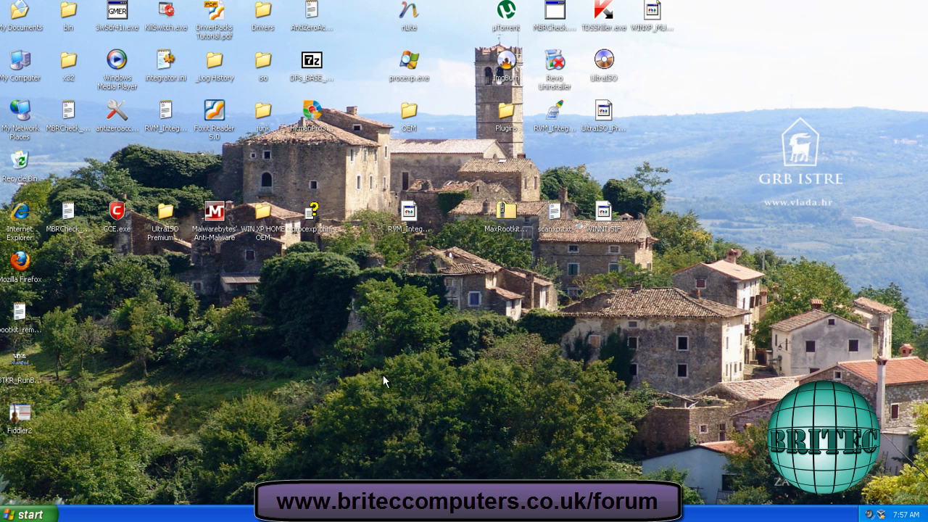